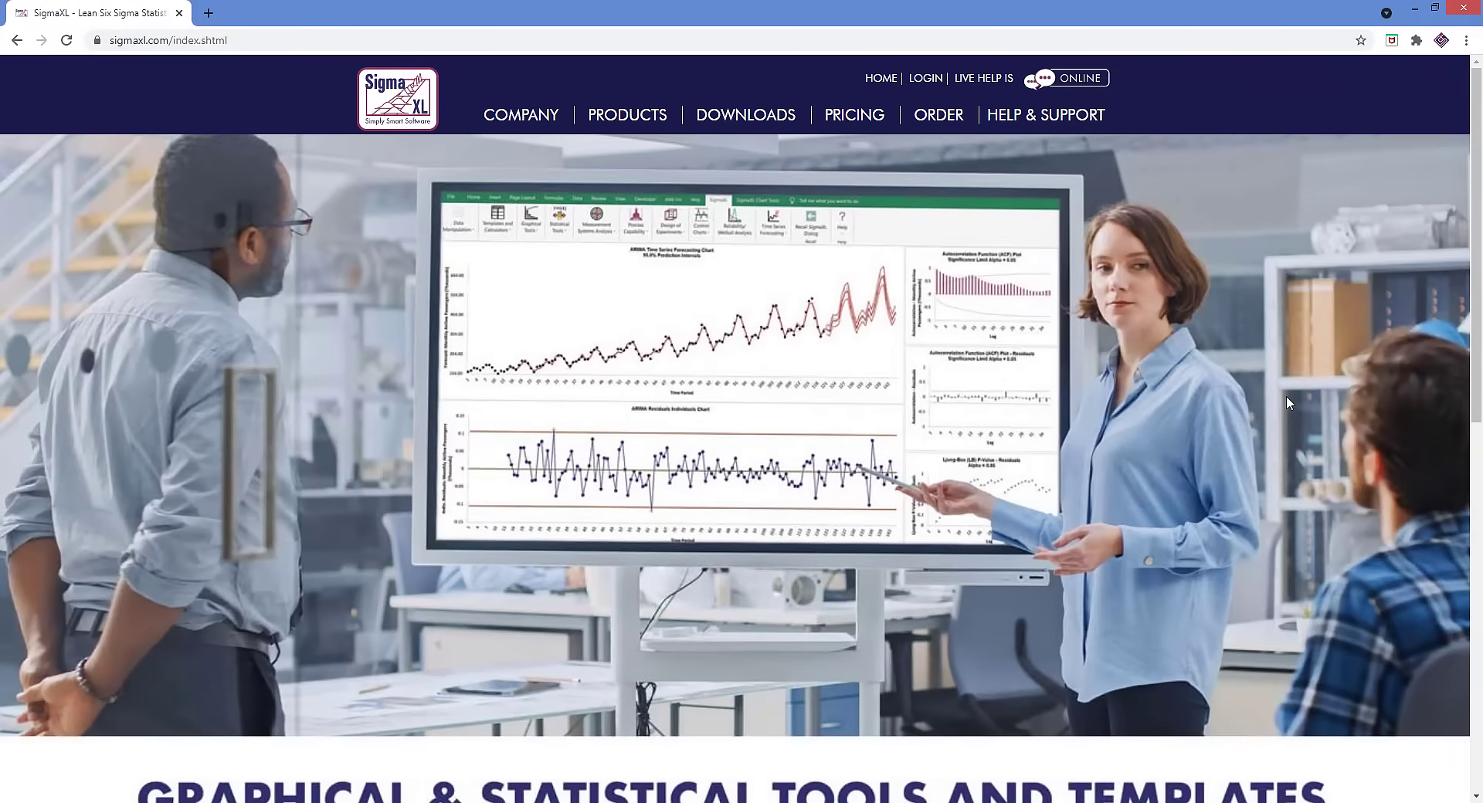
Navigate via the PRODUCTS menu to the SigmaXL product page
left_click(628, 114)
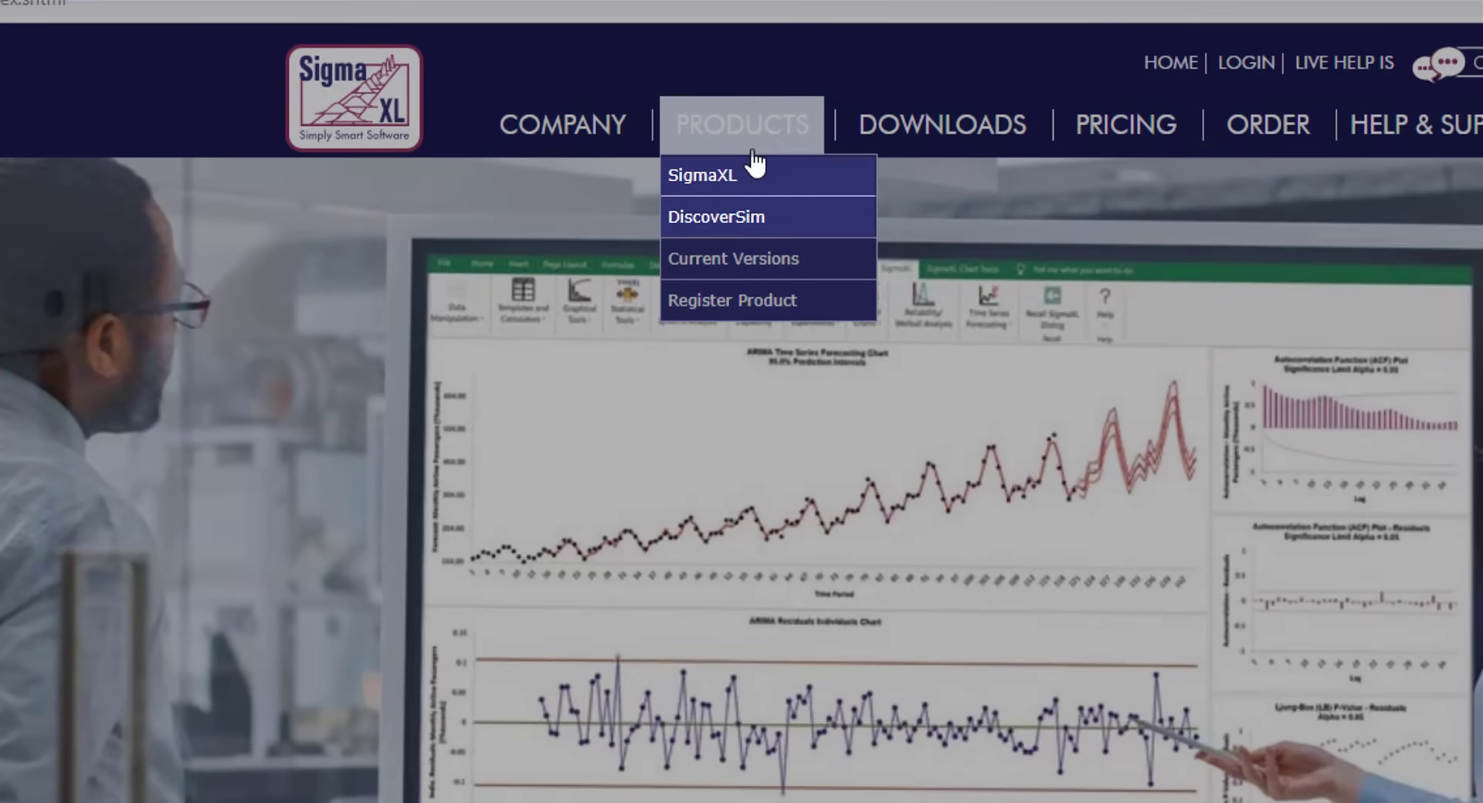
mouse_move(742, 193)
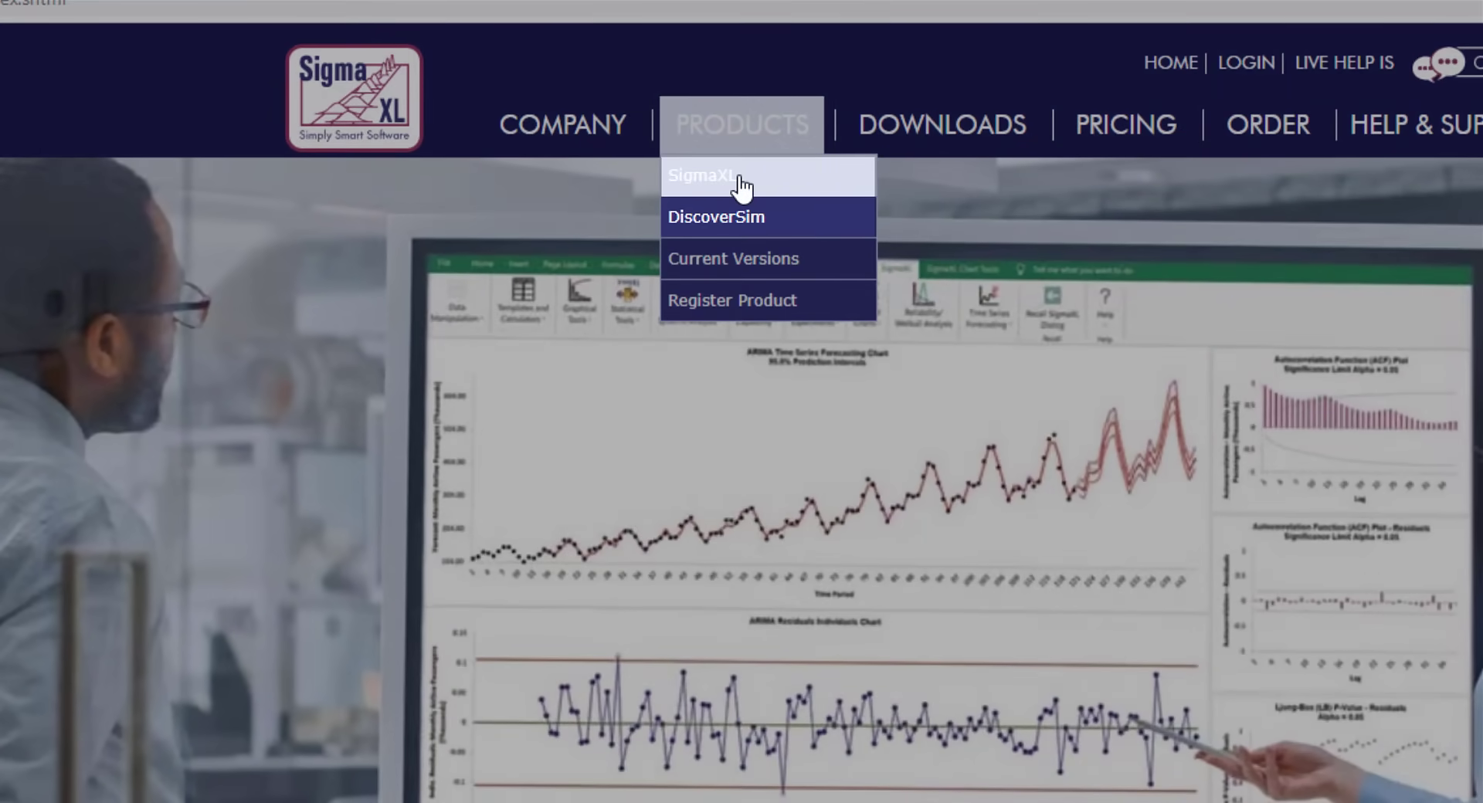
left_click(716, 176)
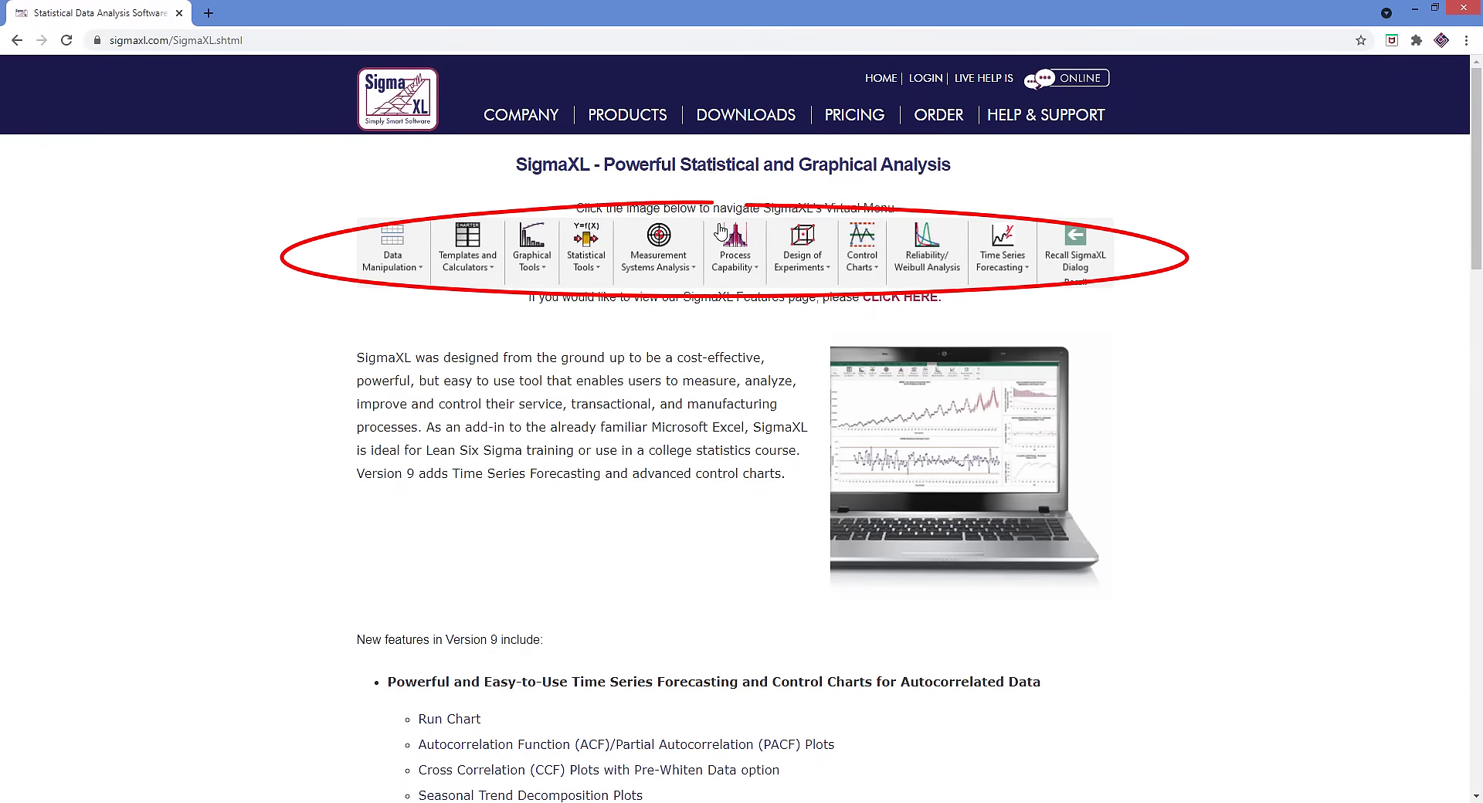
From the virtual menu, open the Statistical Tools > Descriptive Statistics how-to guide
left_click(735, 247)
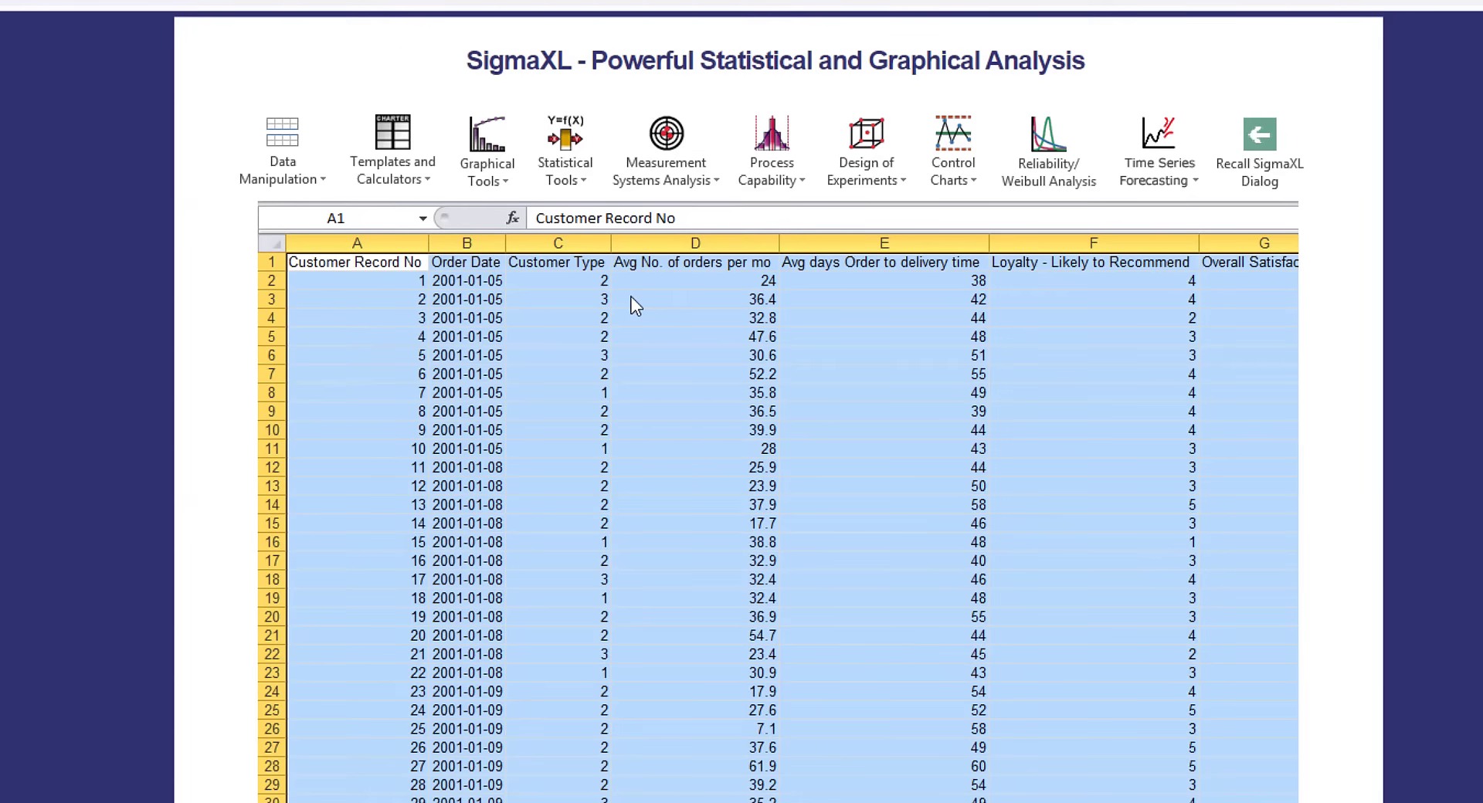
left_click(566, 146)
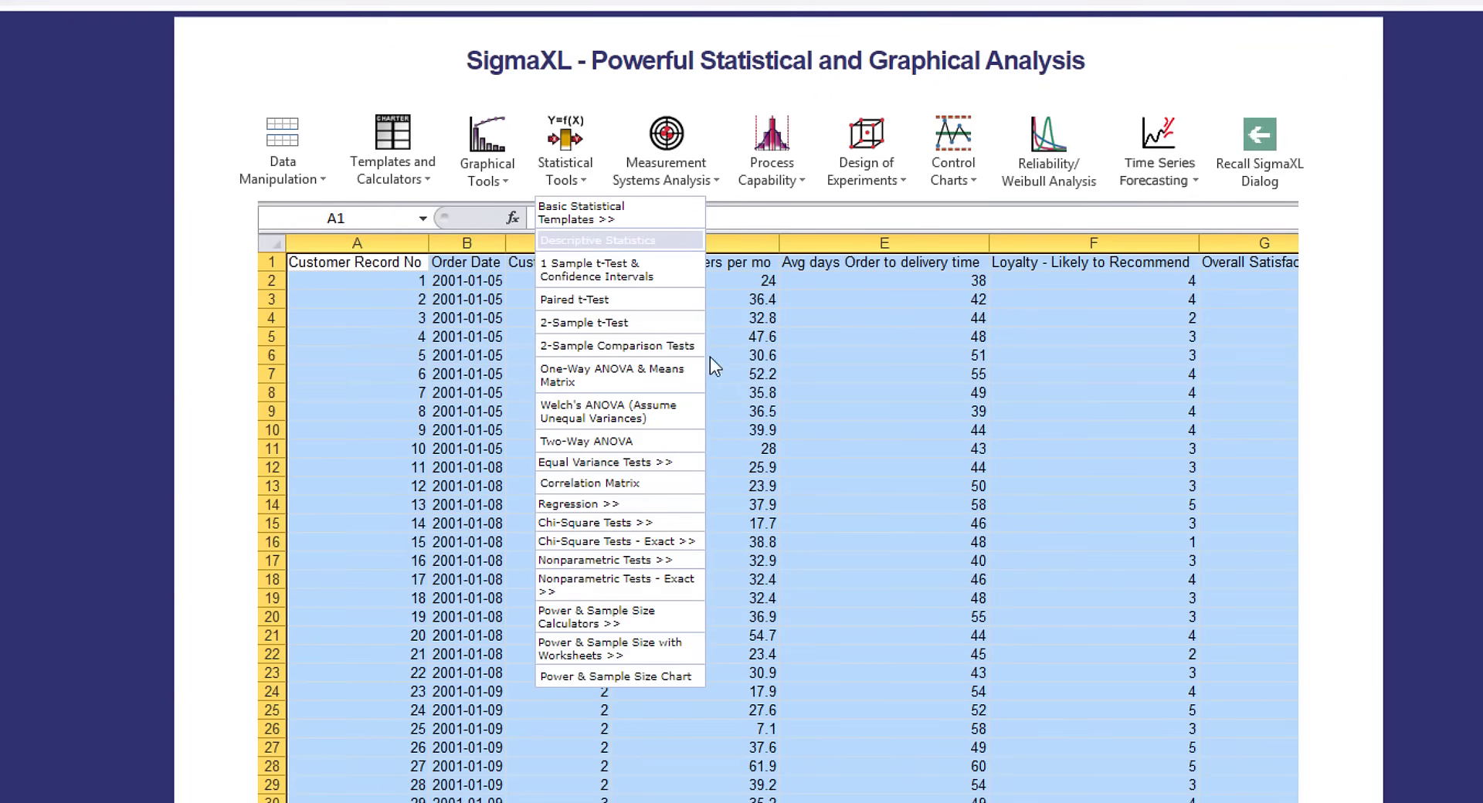
left_click(620, 241)
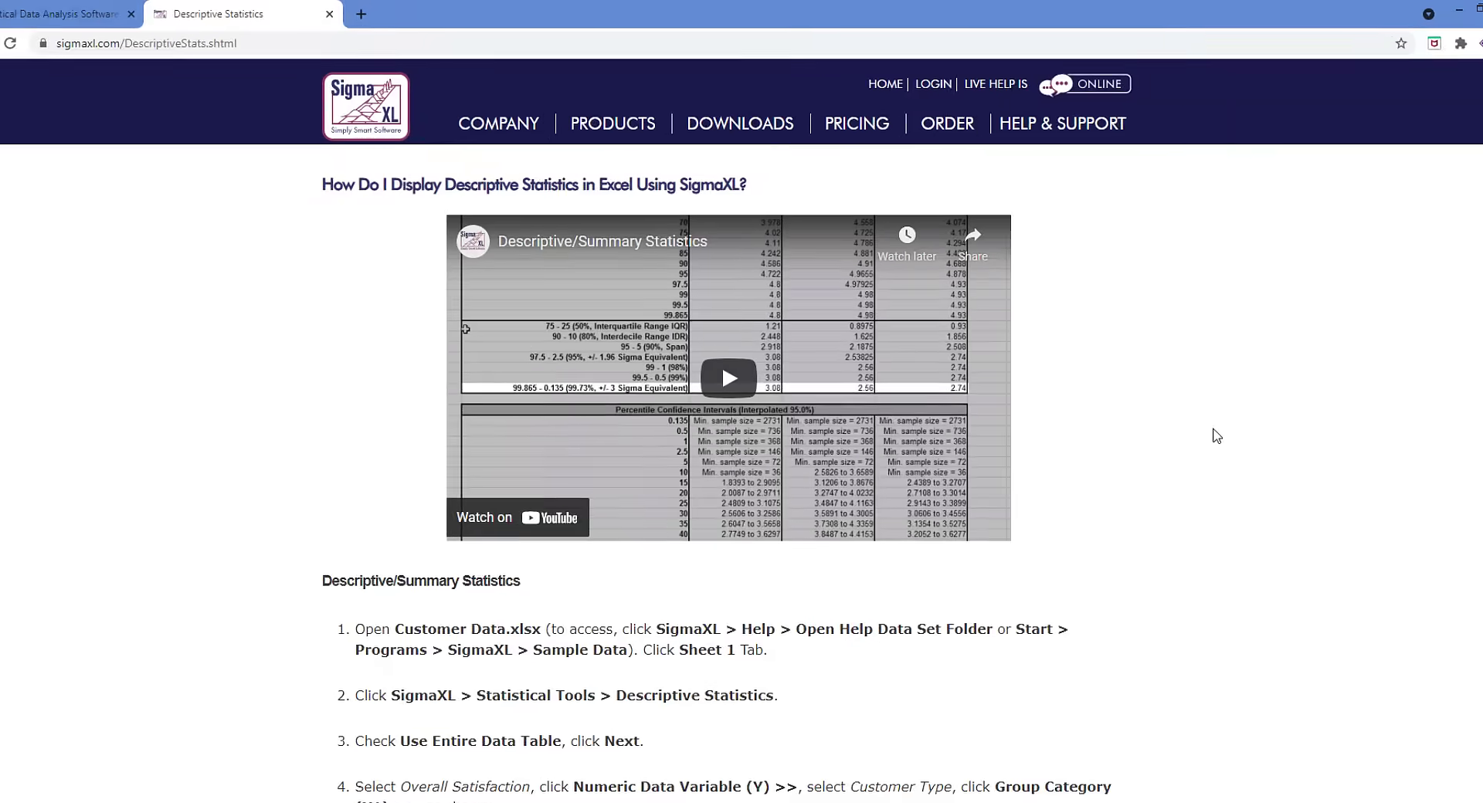
Navigate via the PRODUCTS menu to the DiscoverSim product page
left_click(612, 124)
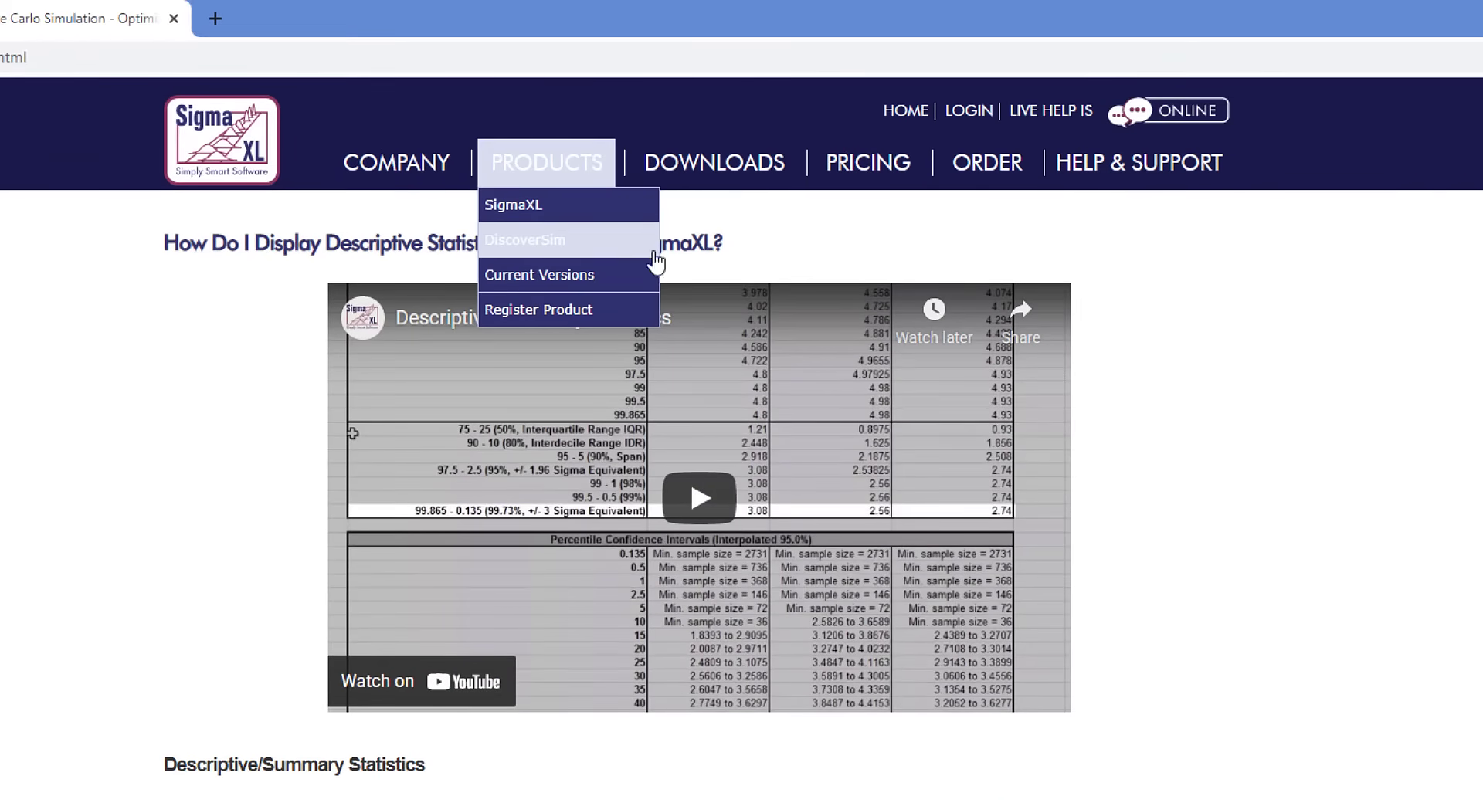
left_click(526, 242)
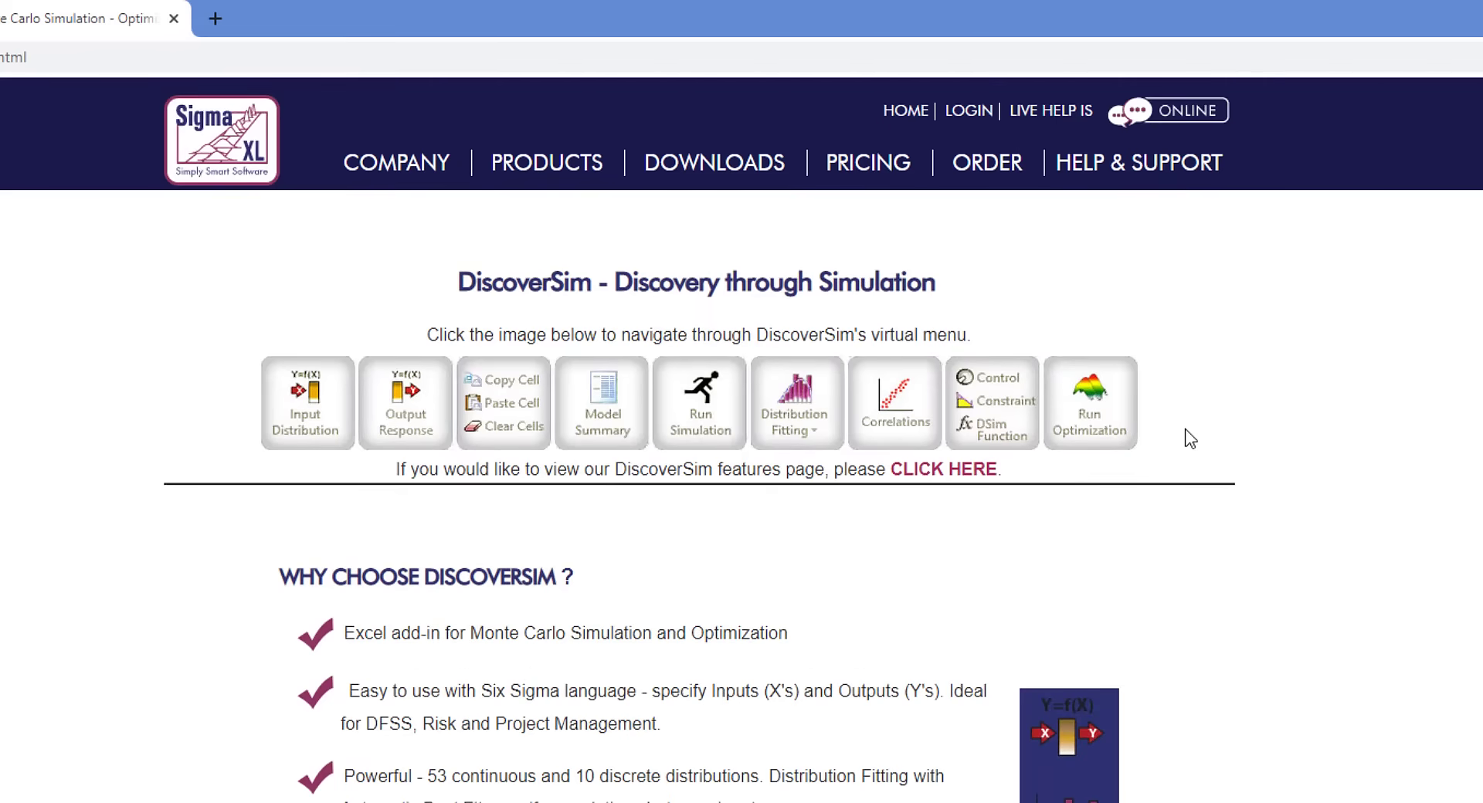
Open the Run Simulation overview from DiscoverSim's virtual menu
scroll("down", 3)
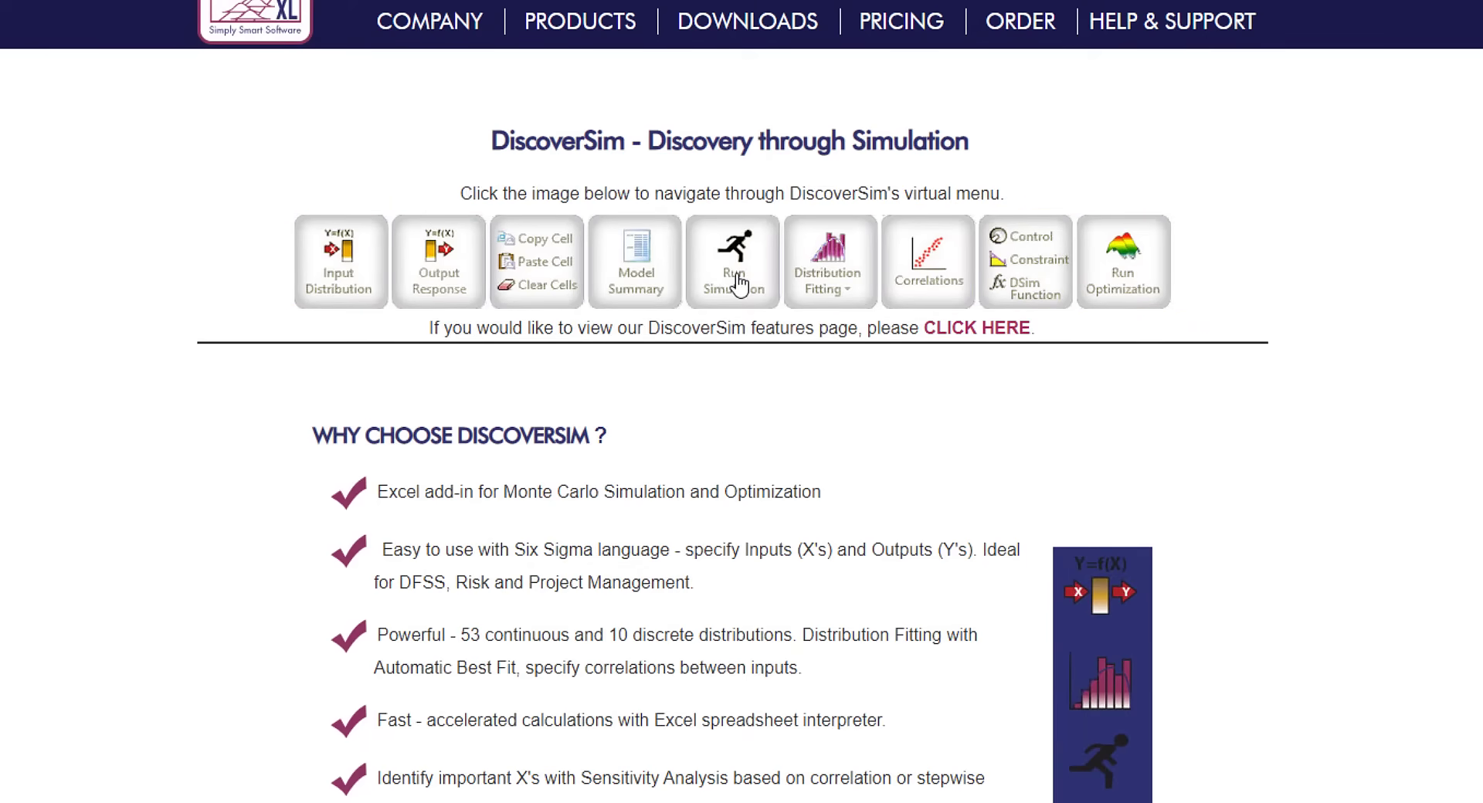
mouse_move(739, 283)
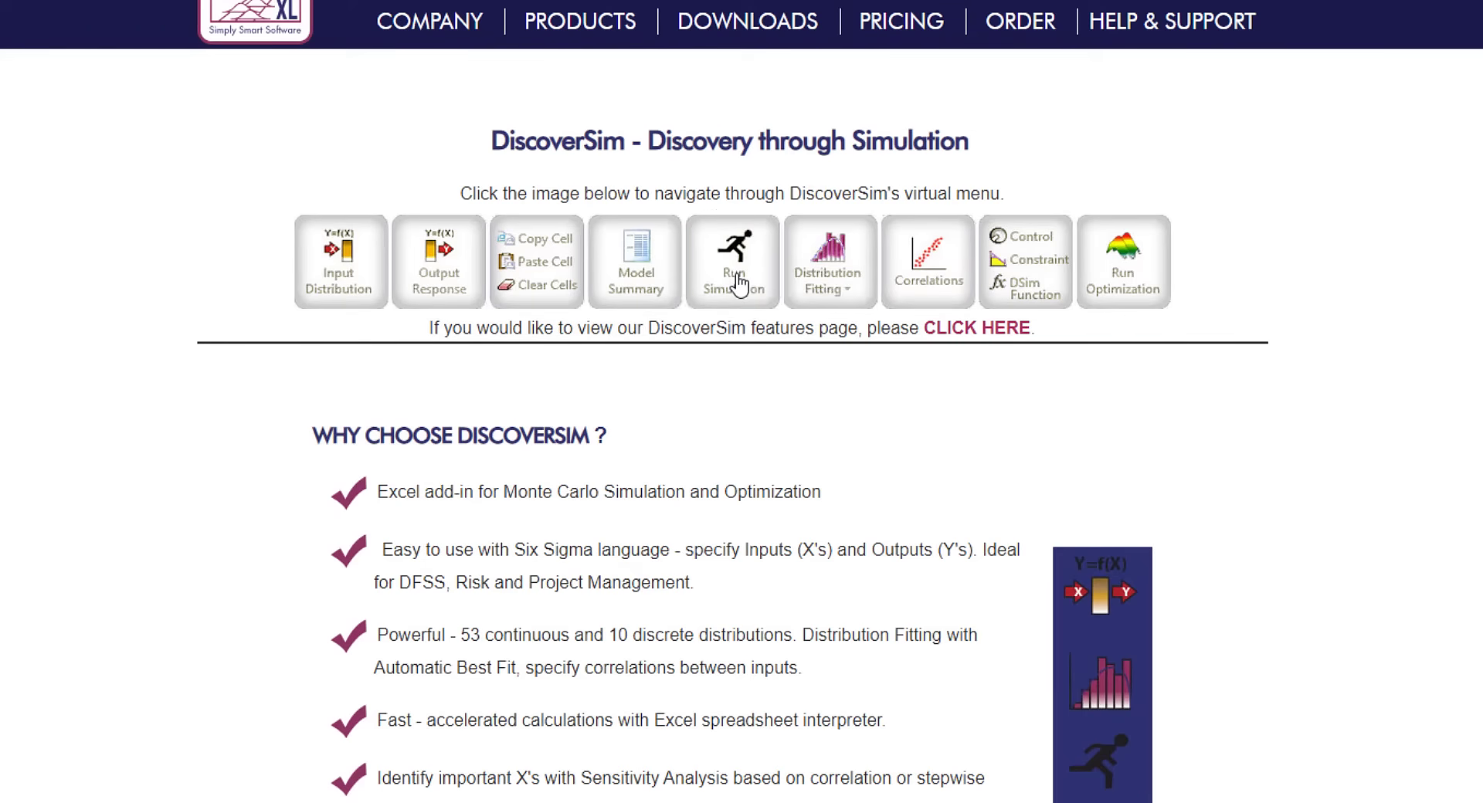
left_click(732, 259)
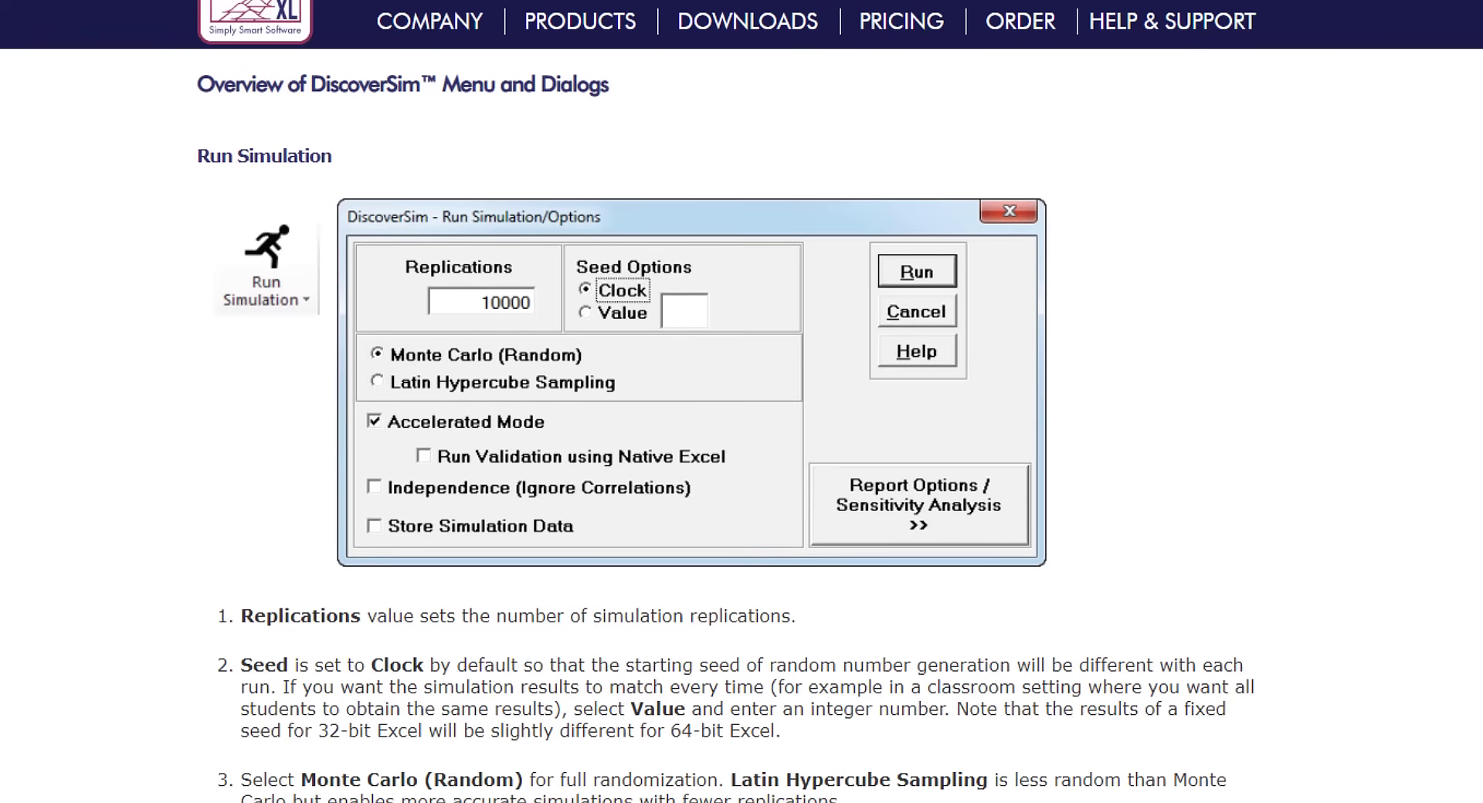